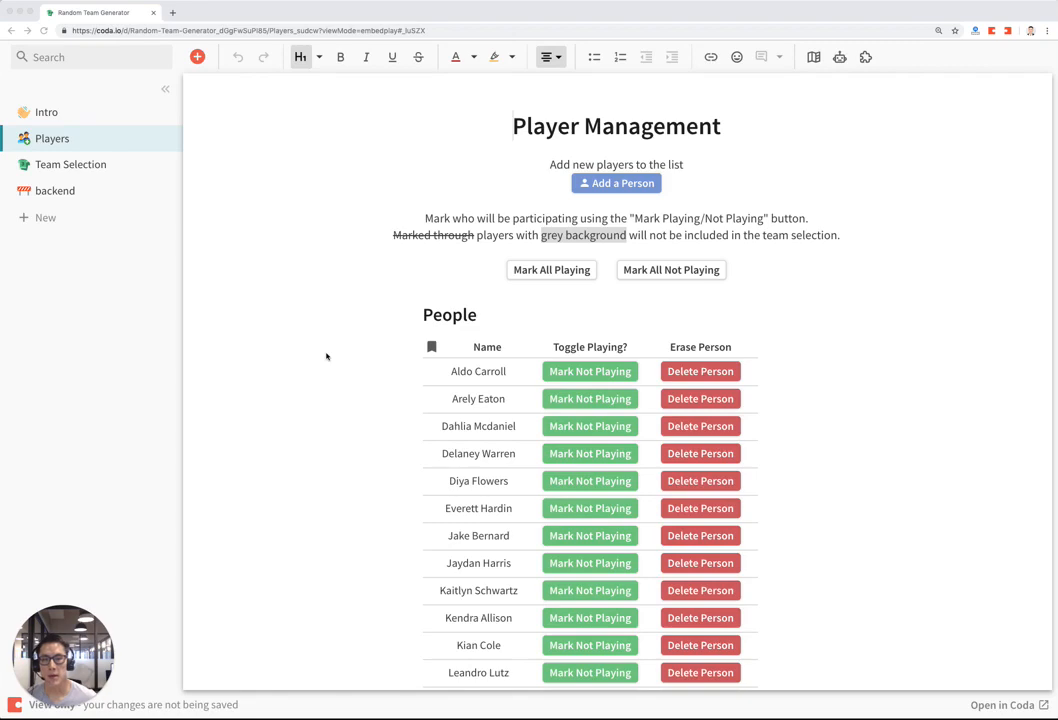
mouse_move(393, 347)
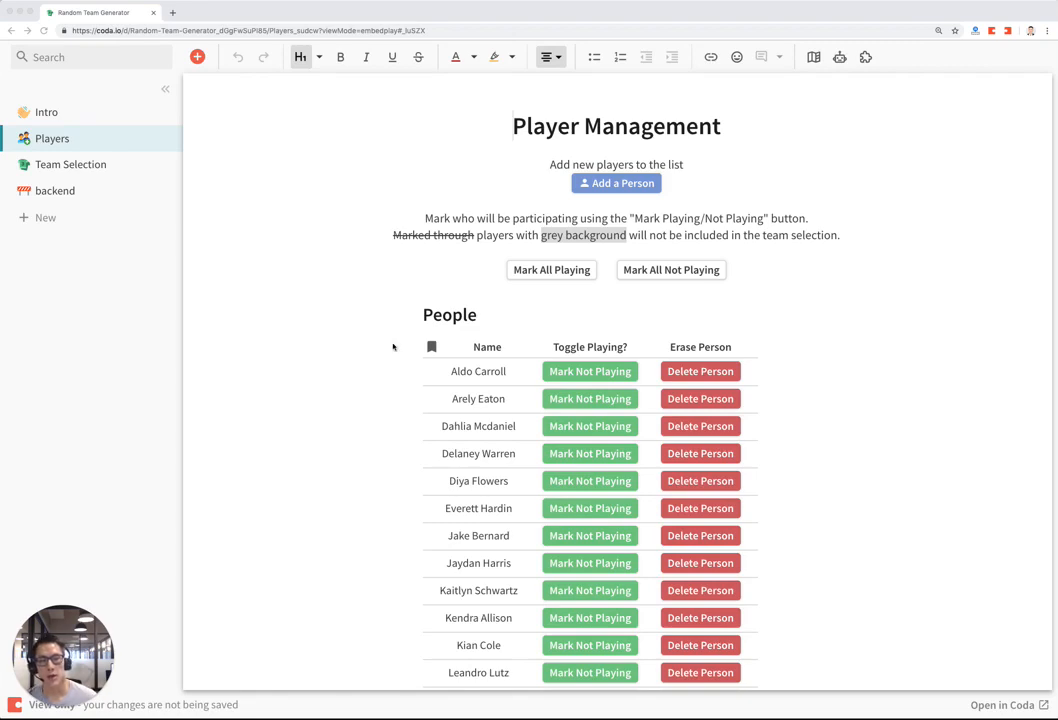
- Add a new person named 'Joe Smith' to the People table
scroll(down, 3)
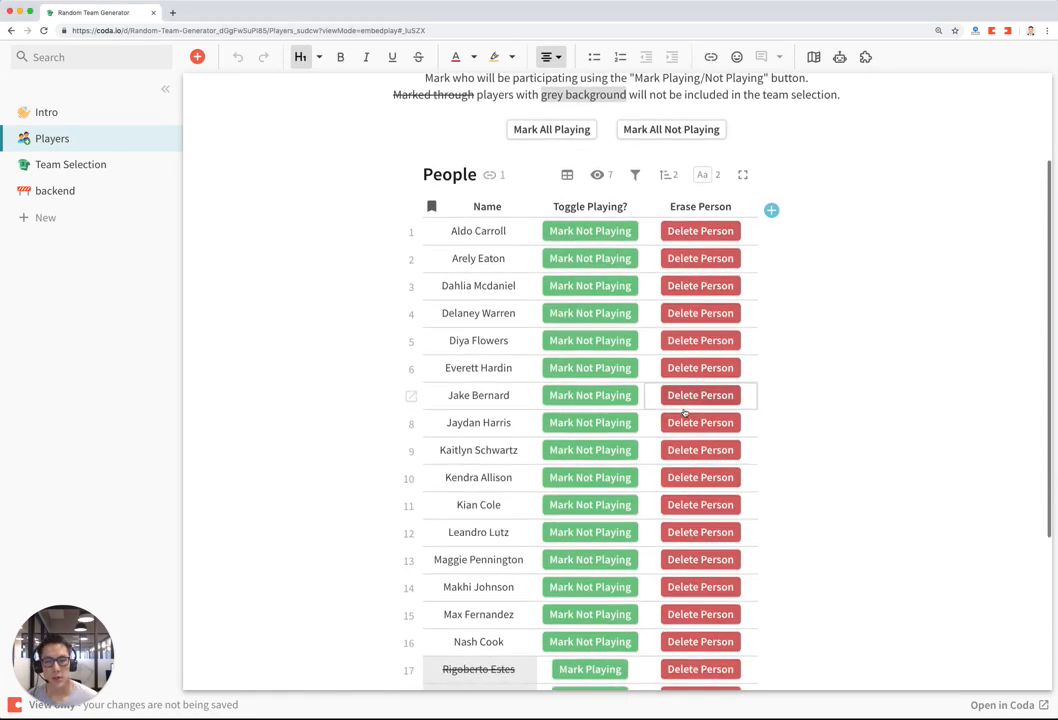
scroll(down, 3)
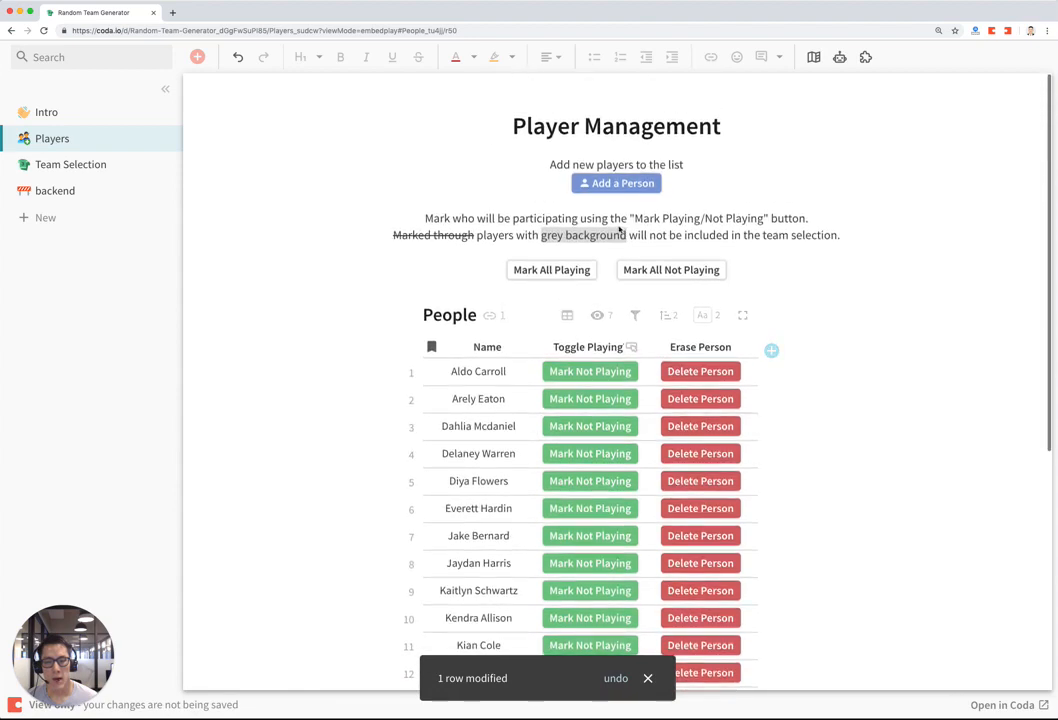
click(616, 183)
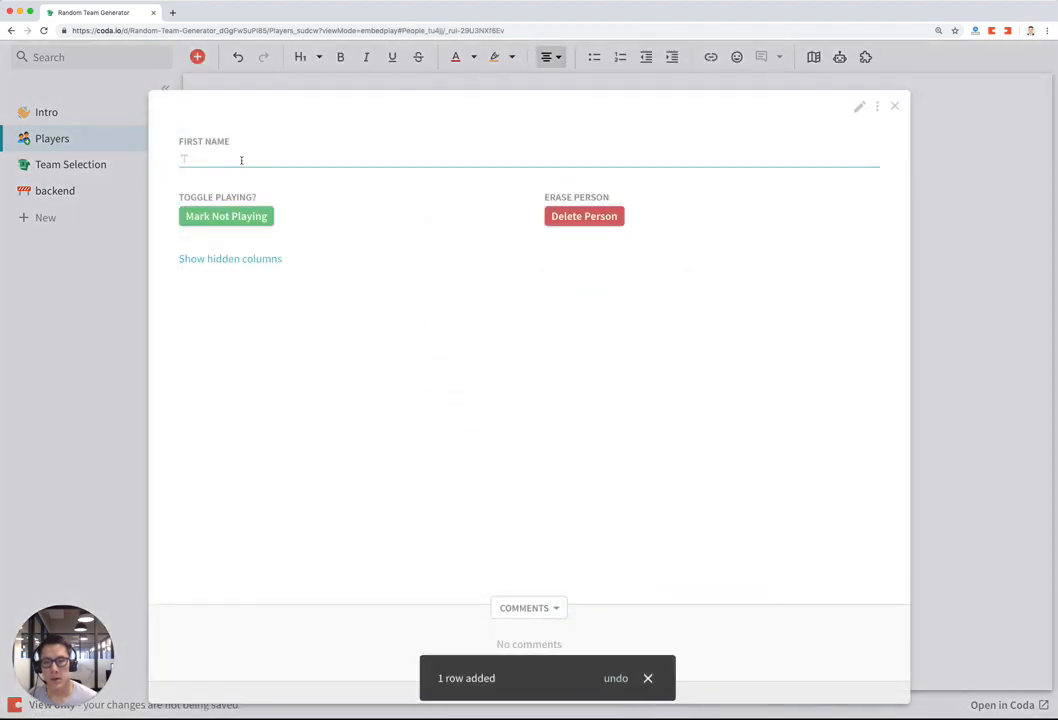
text(Joe)
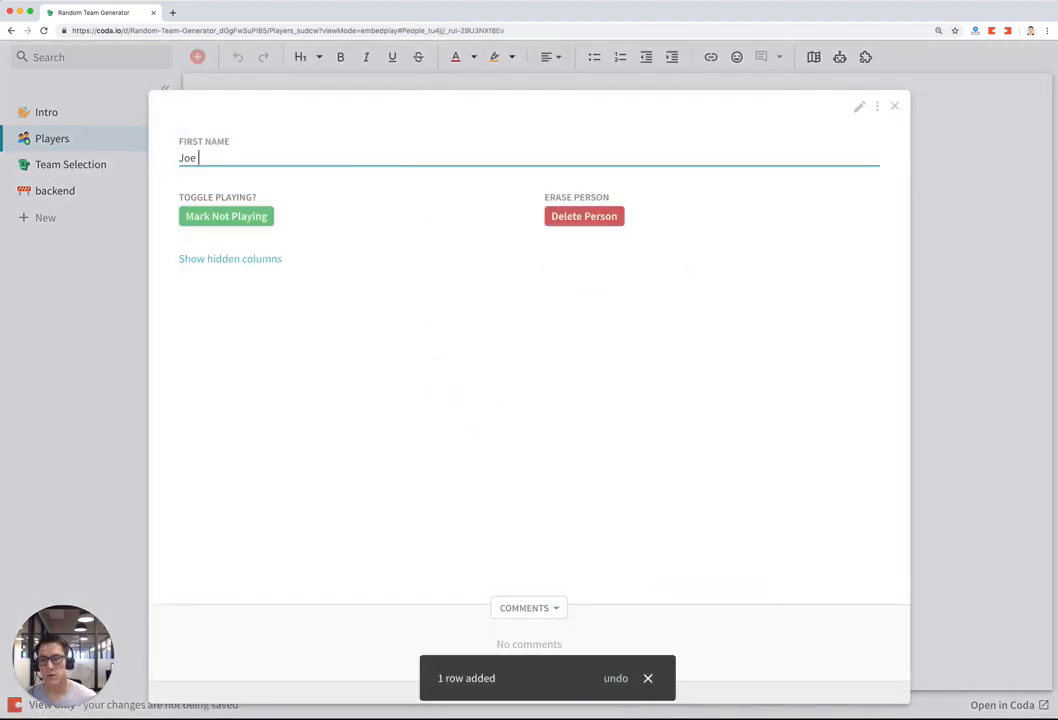
text(Smith)
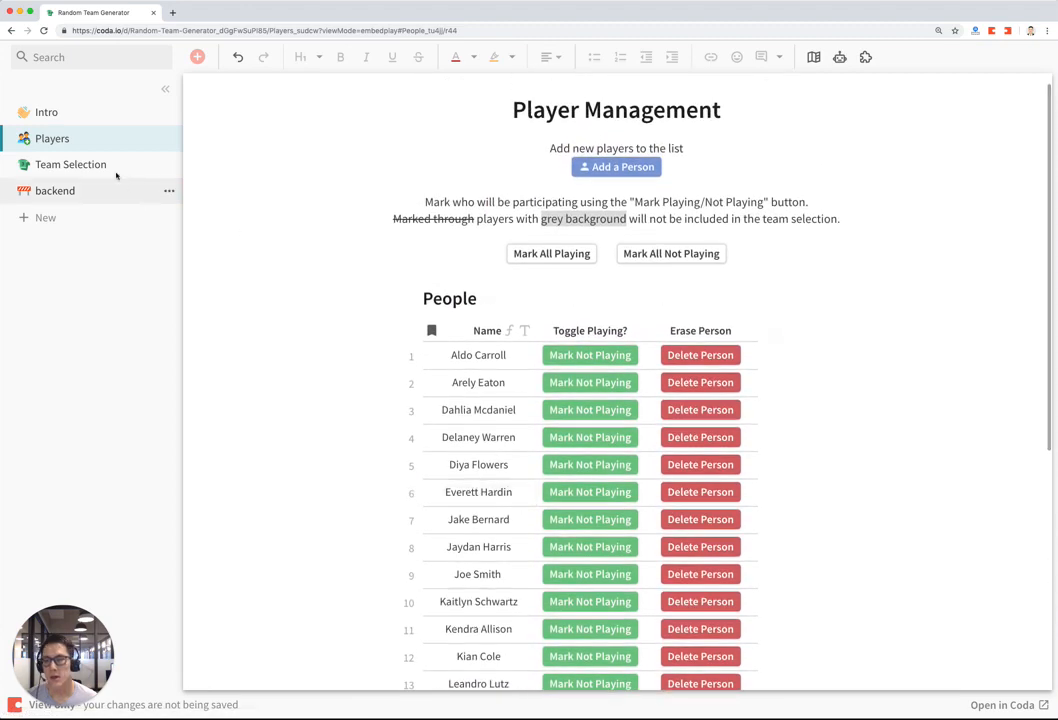
- On the Team Selection page, randomize the 16 players into four teams twice
click(71, 164)
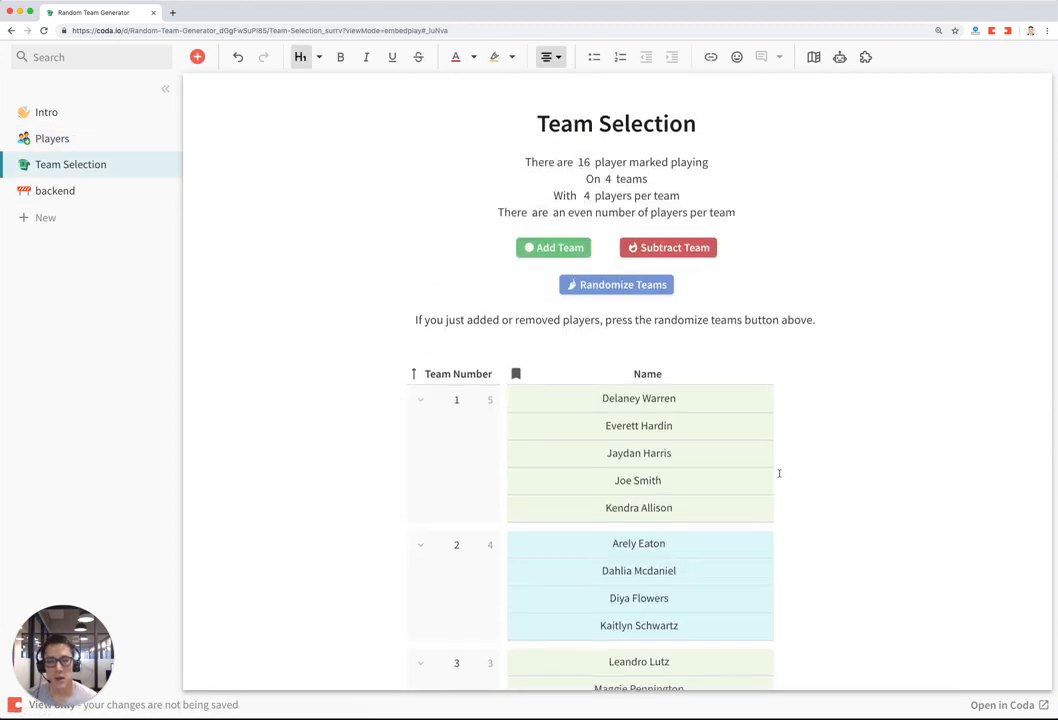
scroll(down, 3)
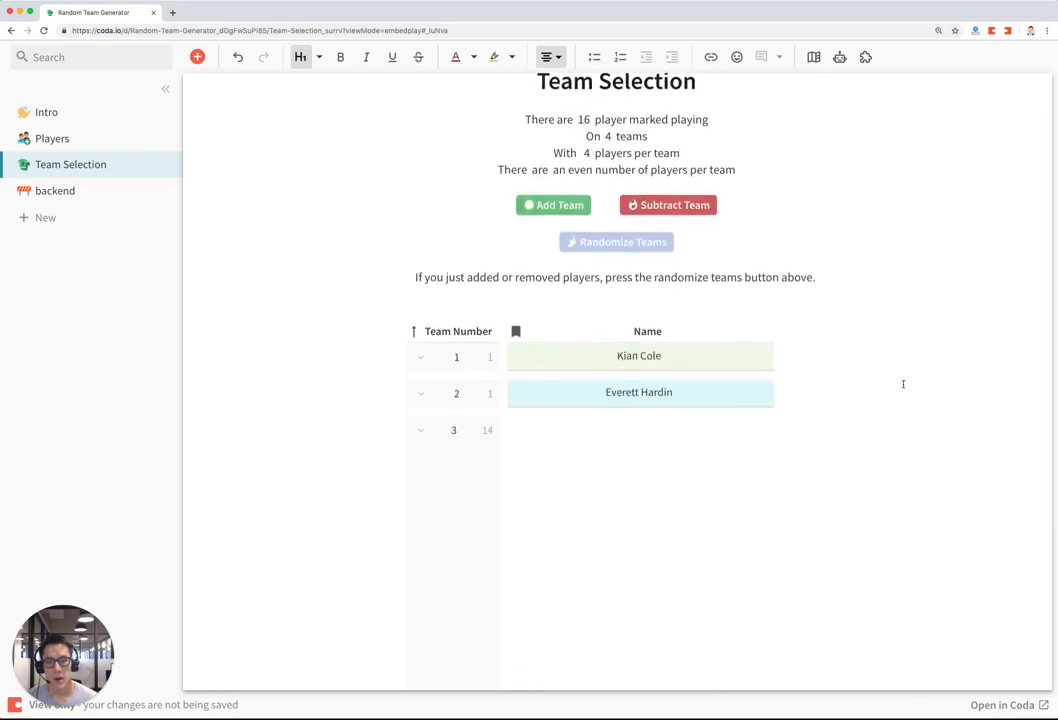
click(616, 241)
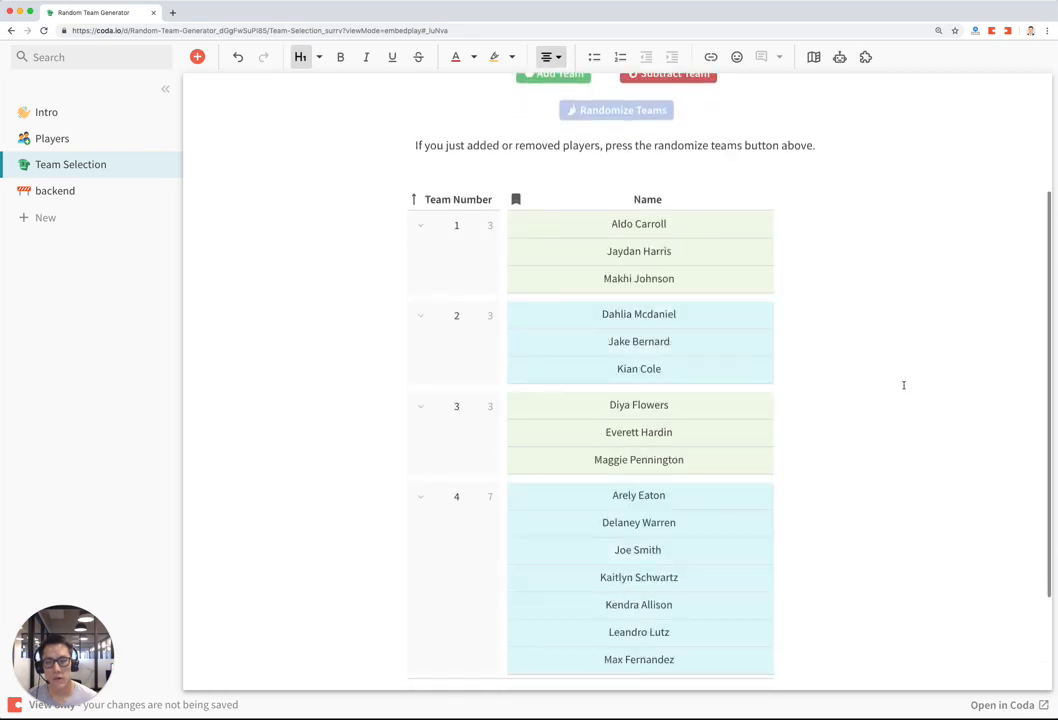
click(615, 110)
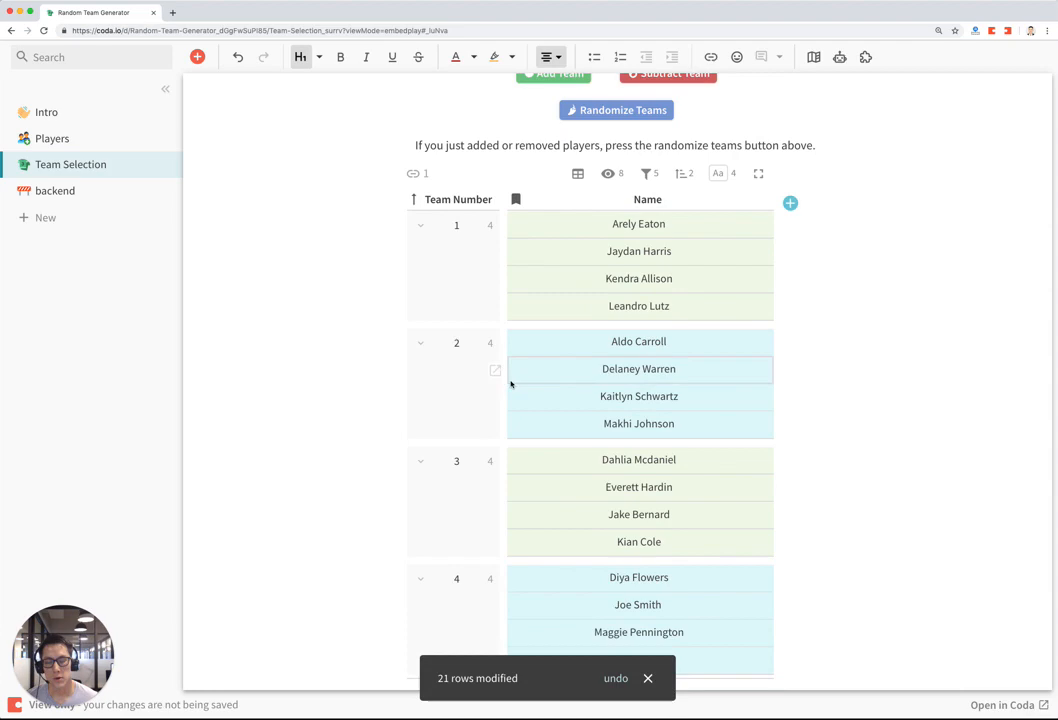
scroll(down, 3)
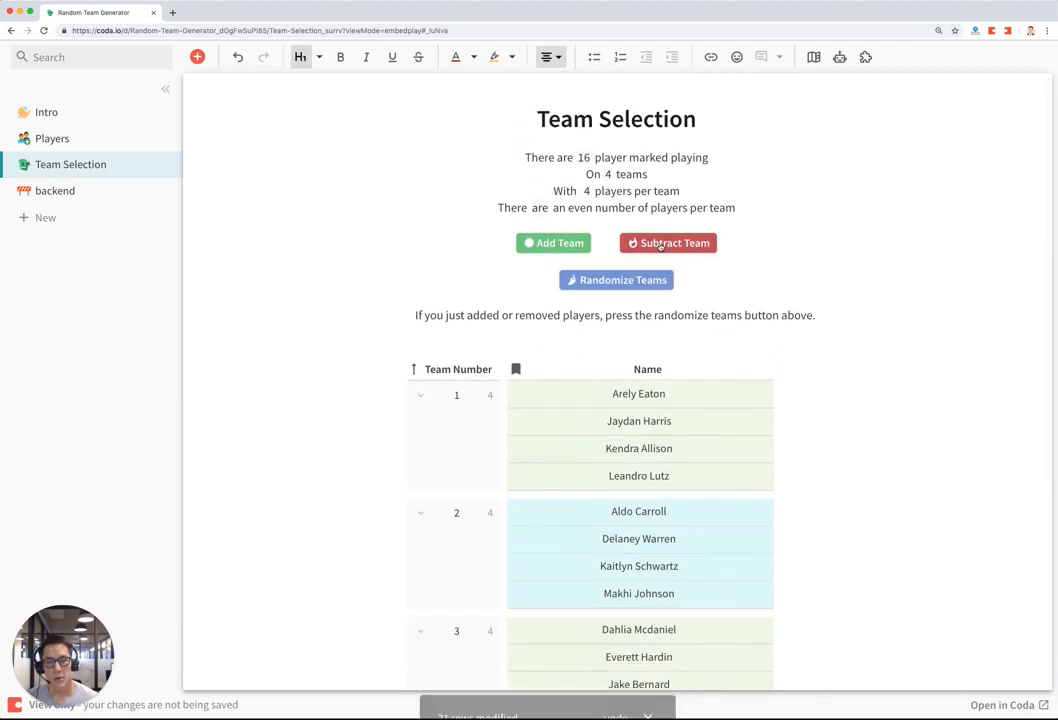
- Reduce to three teams and reshuffle the players across them
click(667, 243)
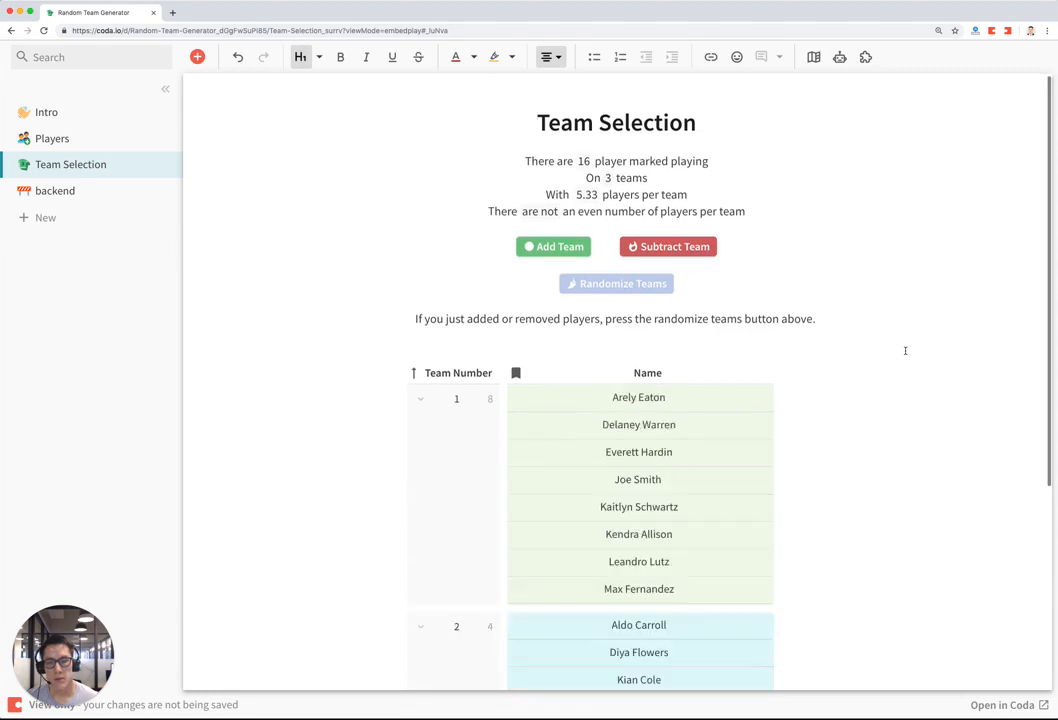
click(616, 283)
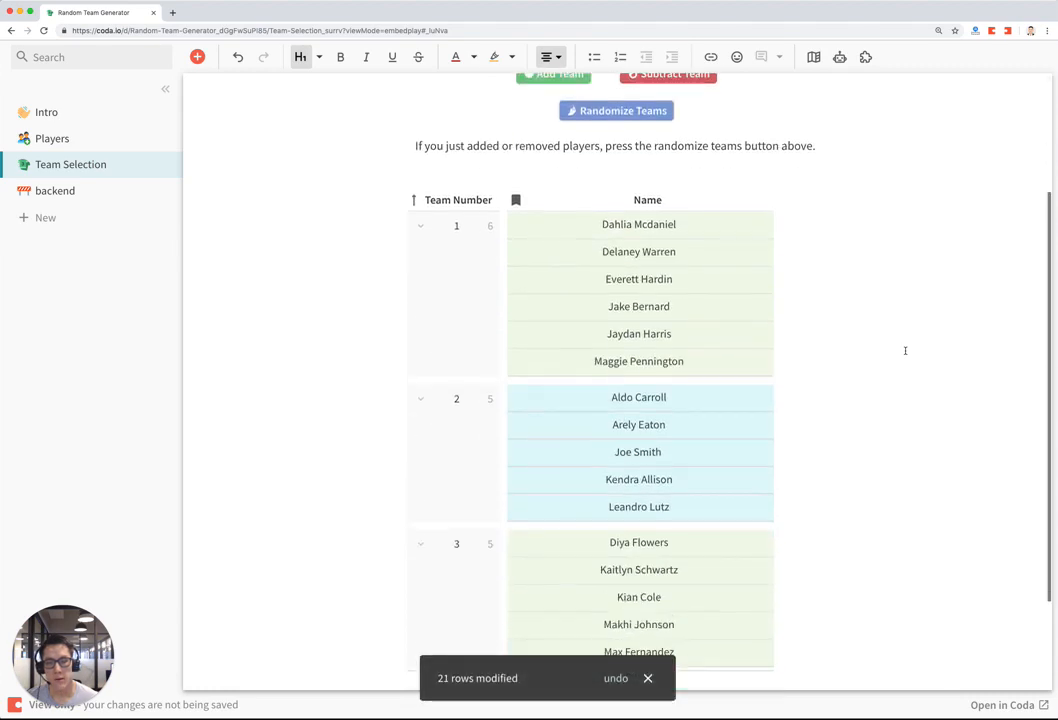
scroll(down, 3)
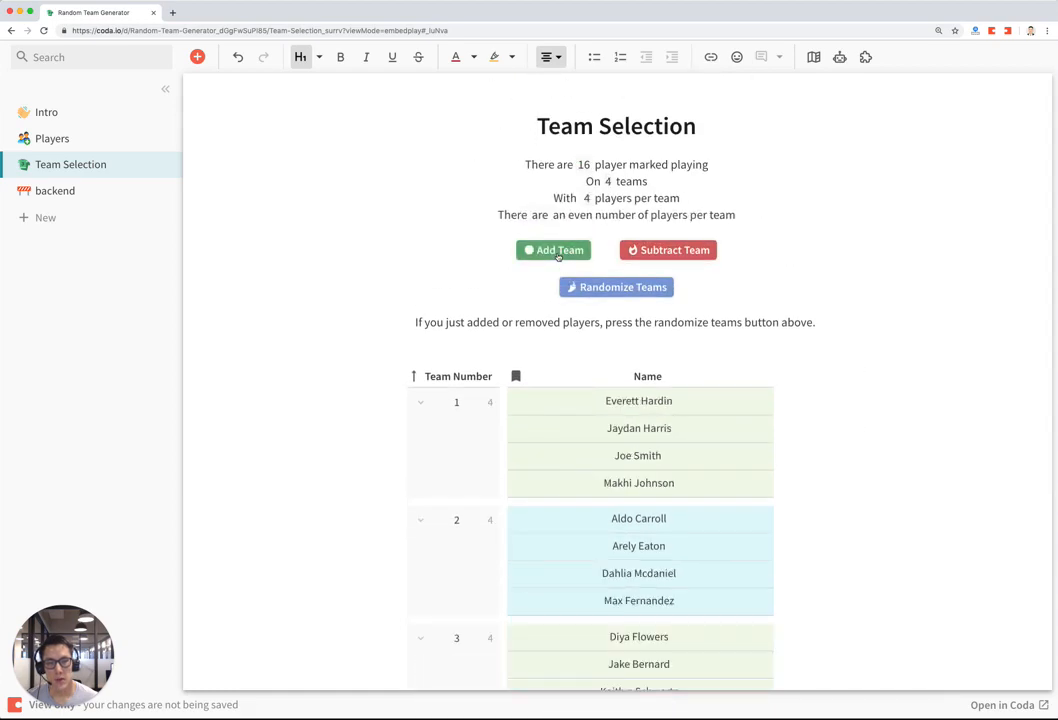
- Raise the team count from four to eight and randomize players into pairs
click(553, 250)
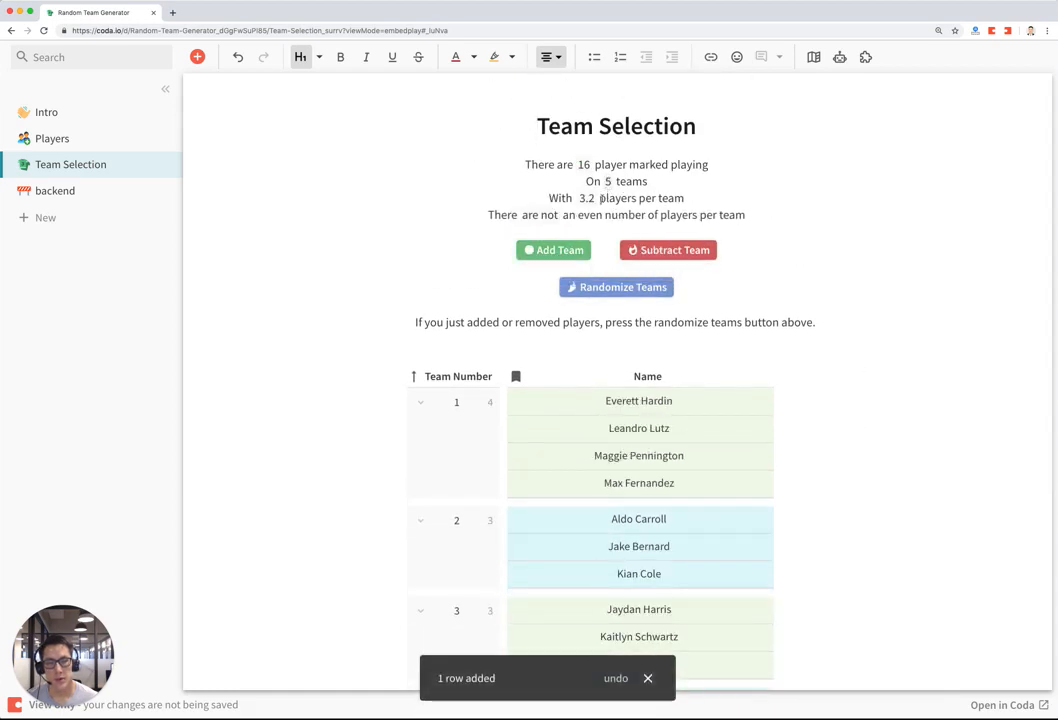
click(553, 250)
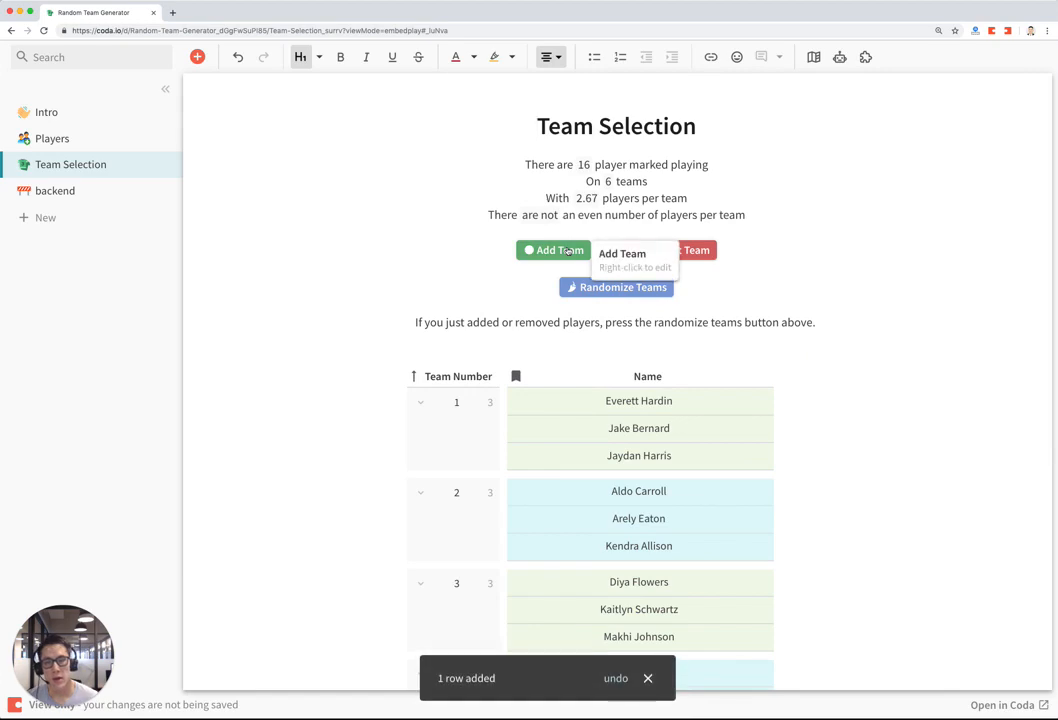
click(553, 249)
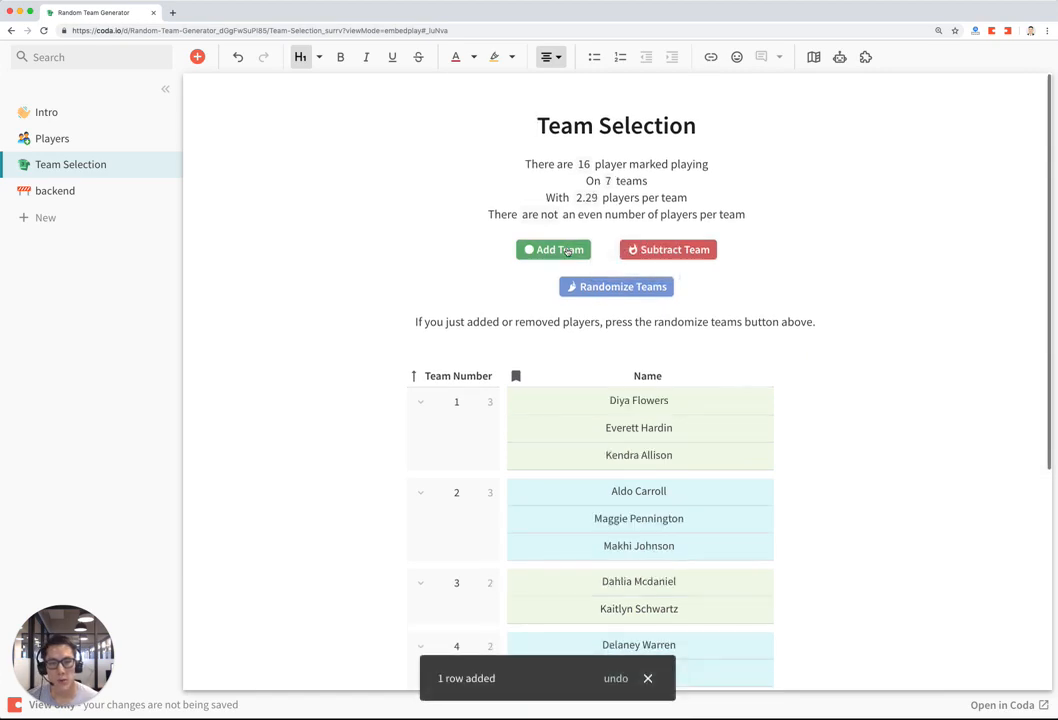
click(553, 249)
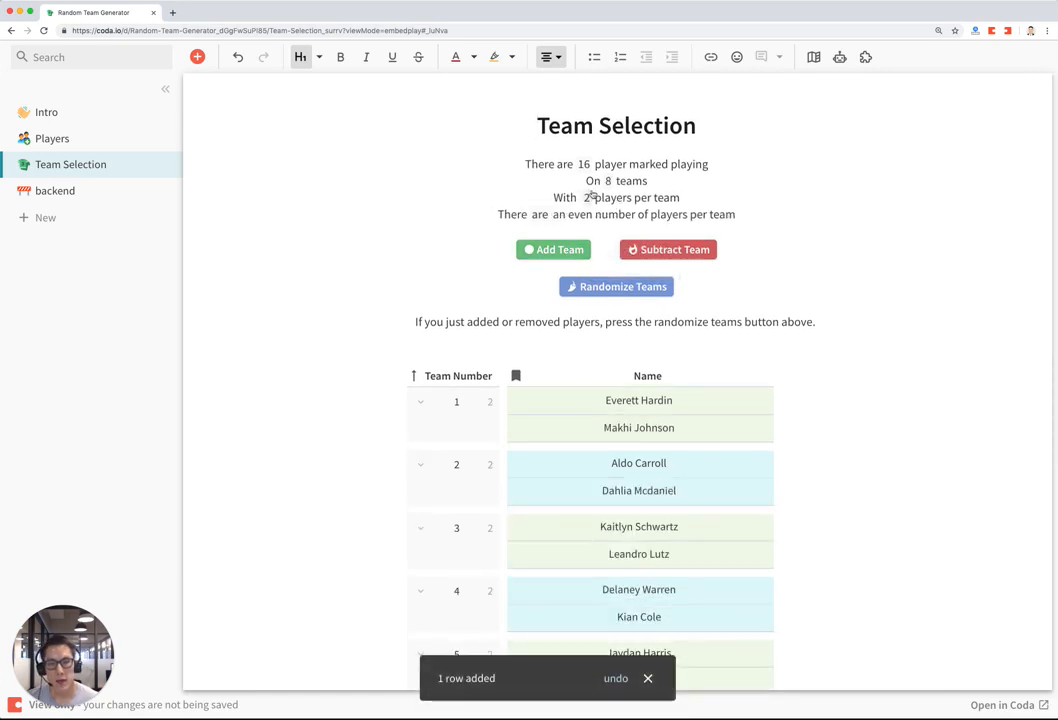
scroll(down, 3)
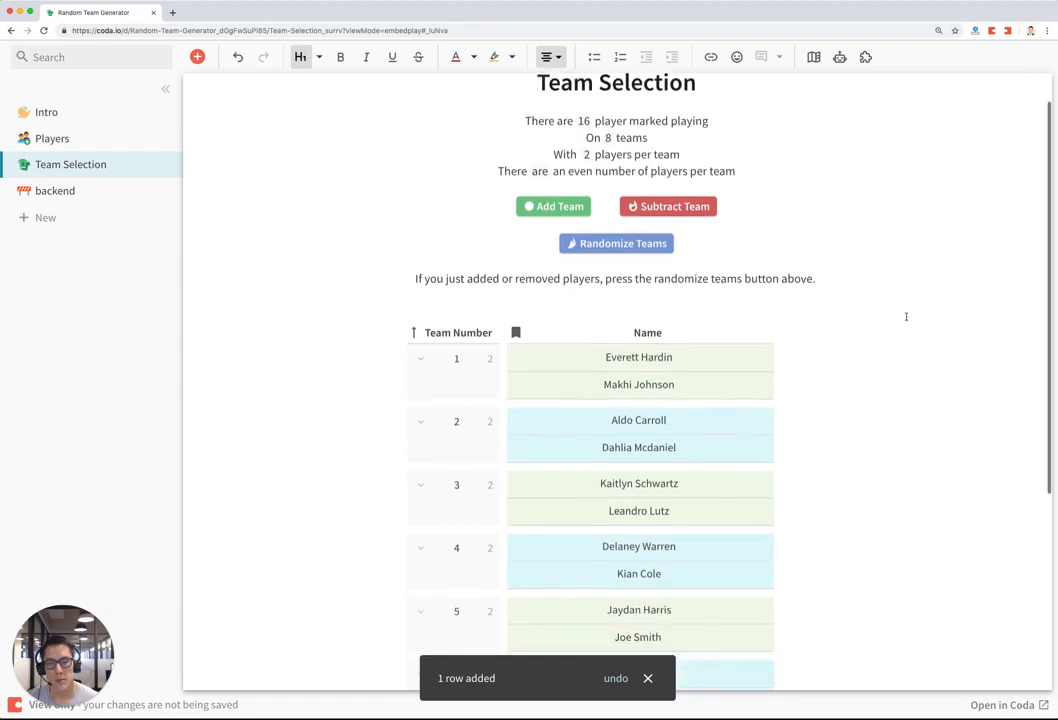
scroll(down, 3)
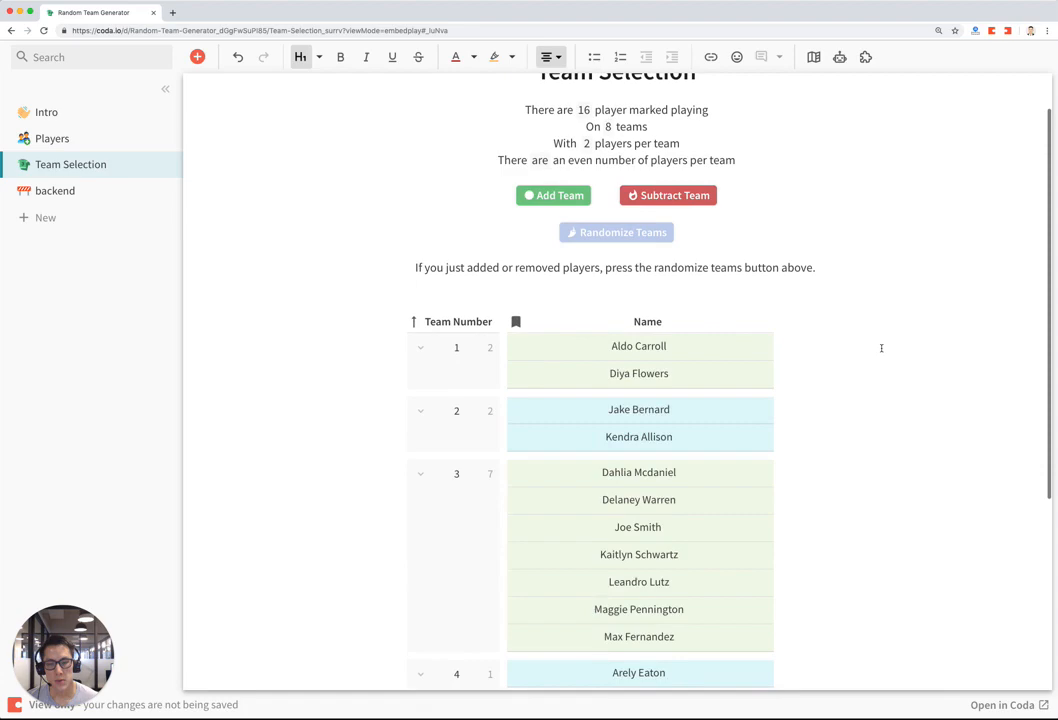
click(616, 232)
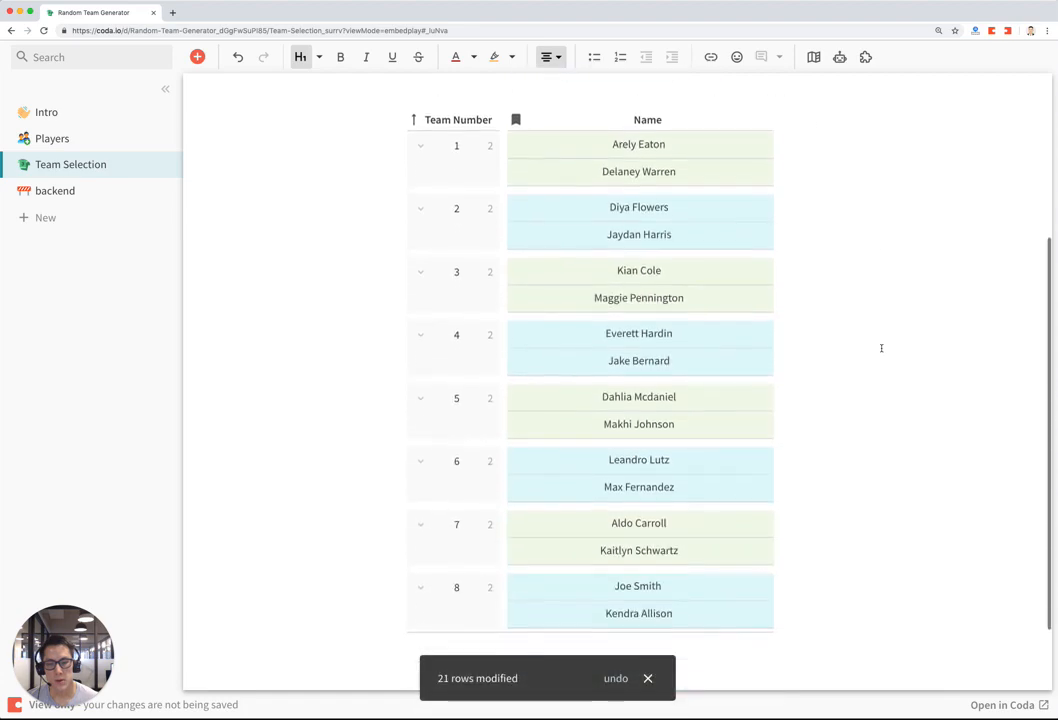